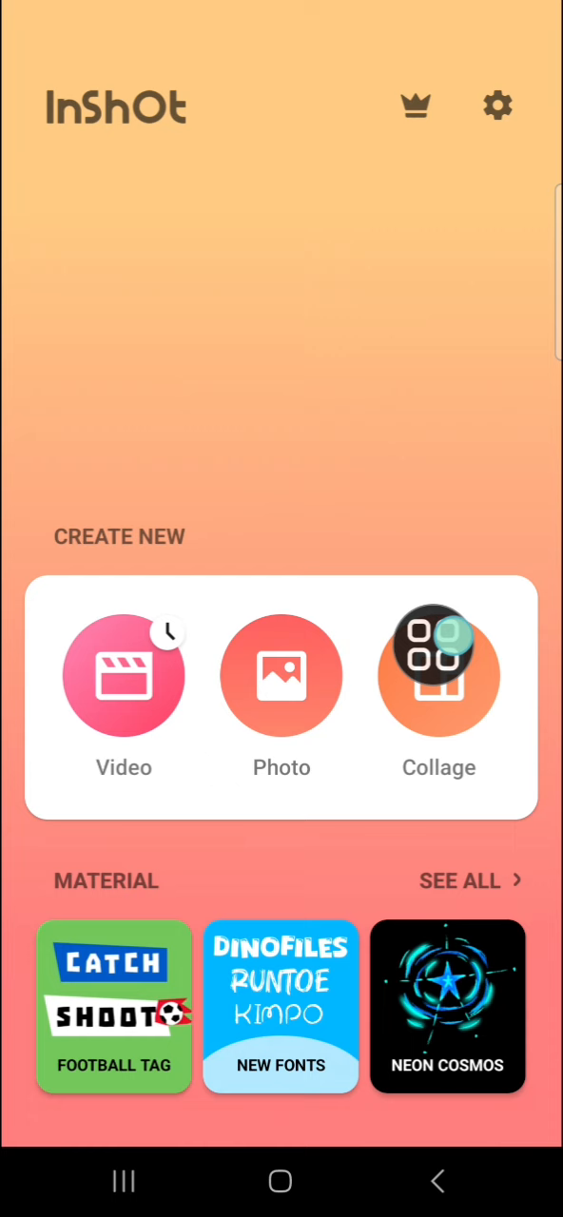
Step: Start a new Collage project from the InShot home screen
{"action": "left_click", "coordinate": [438, 675]}
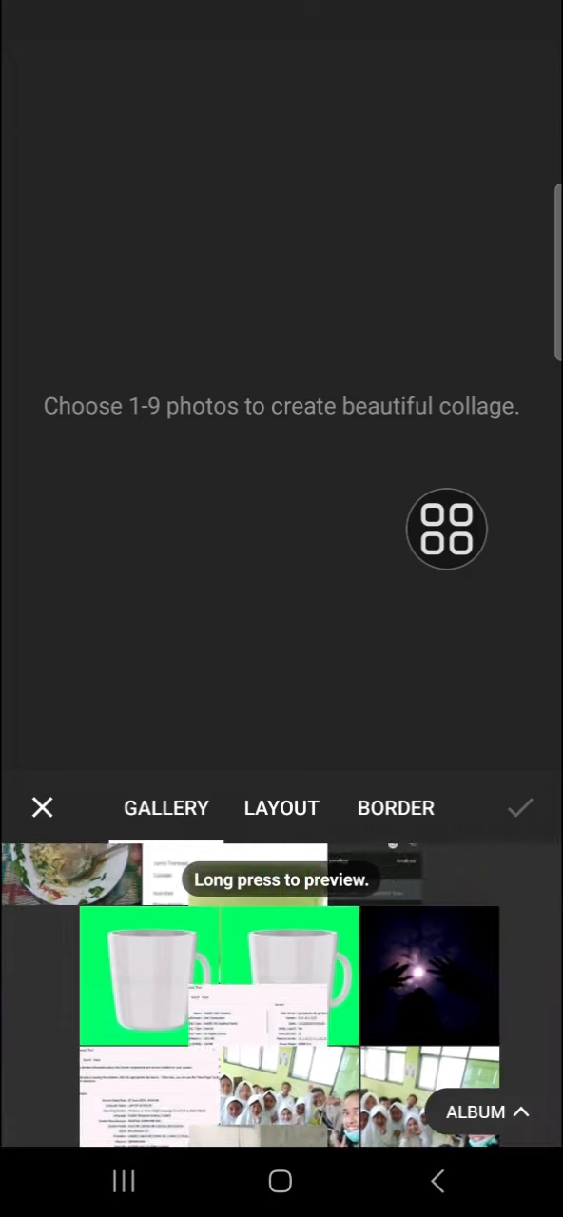
Step: Select the tulip photo and three bookshop street photos and load them as a 2×2 collage
{"action": "scroll", "scroll_direction": "left", "scroll_amount": 3}
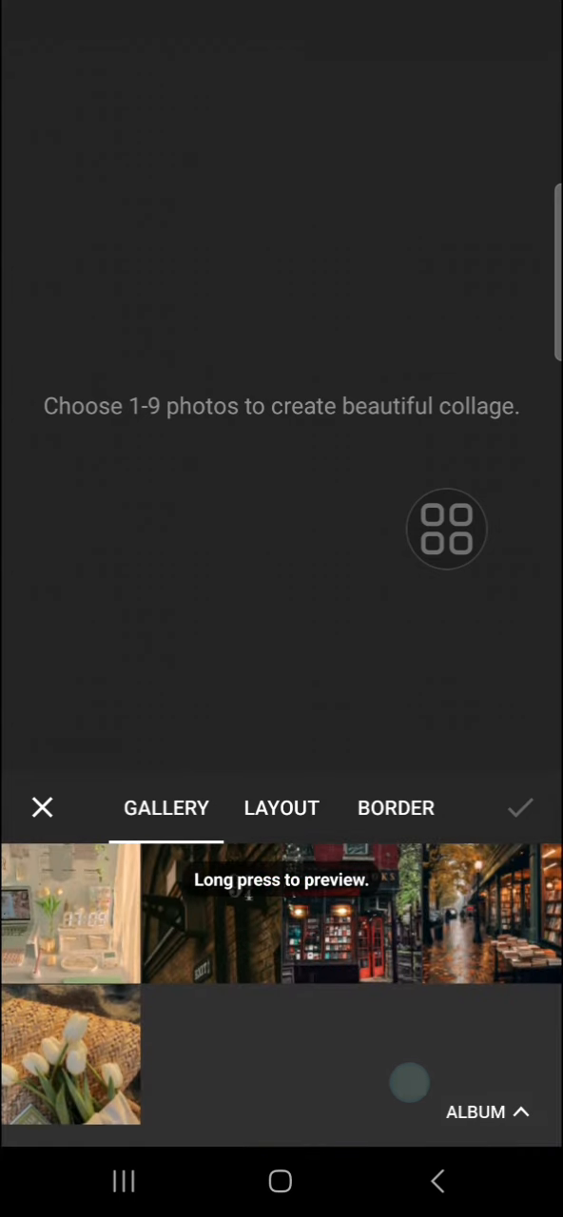
{"action": "left_click", "coordinate": [71, 1053]}
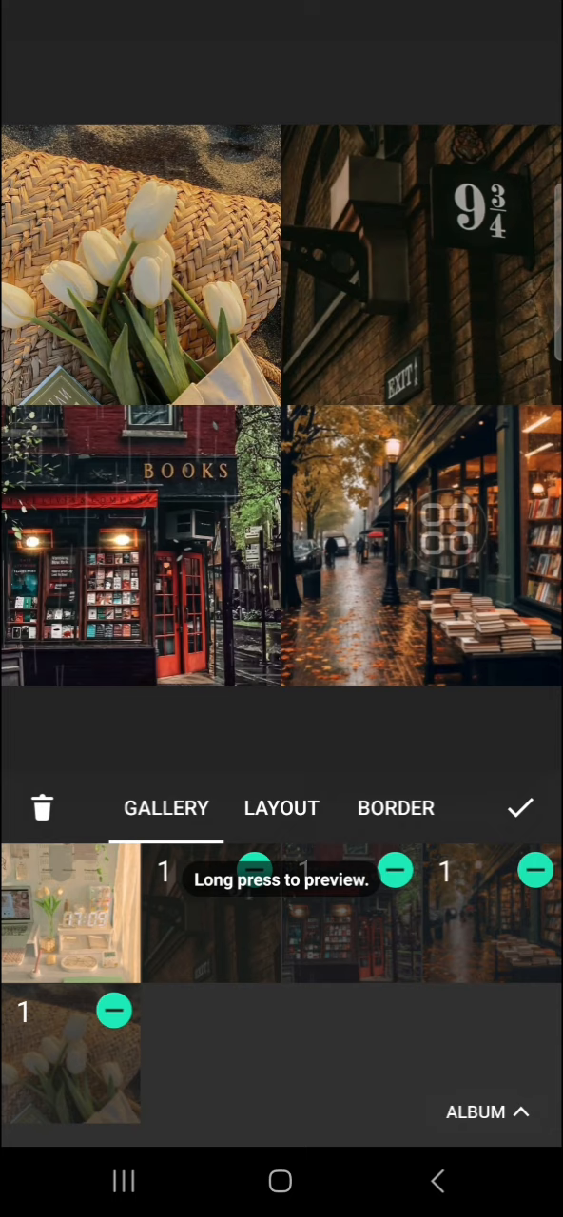
{"action": "left_click", "coordinate": [521, 807]}
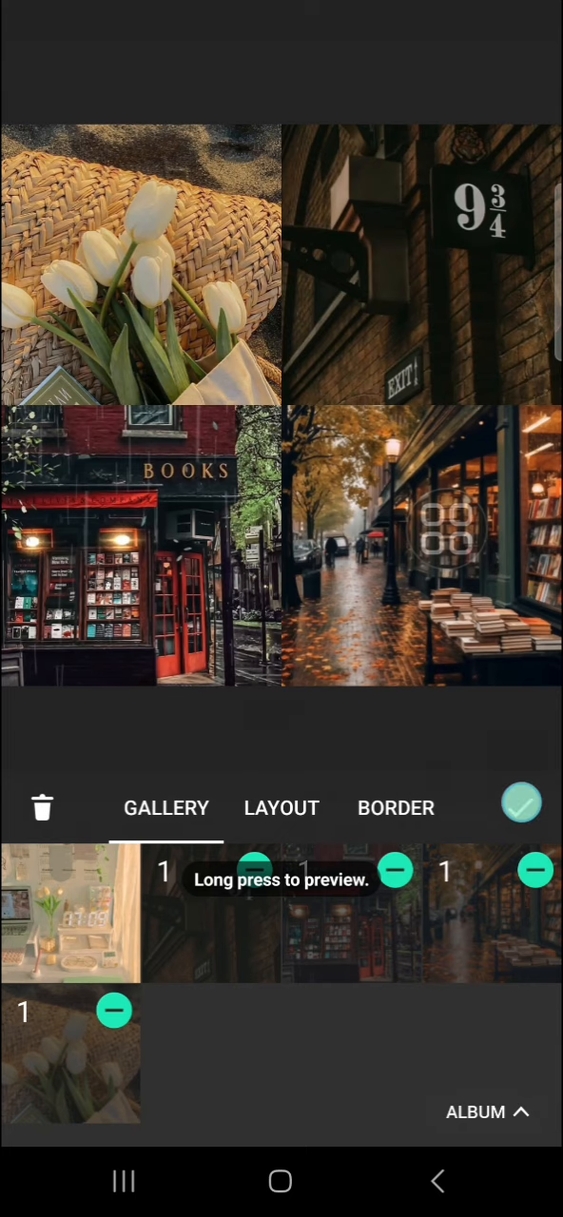
{"action": "left_click", "coordinate": [521, 803]}
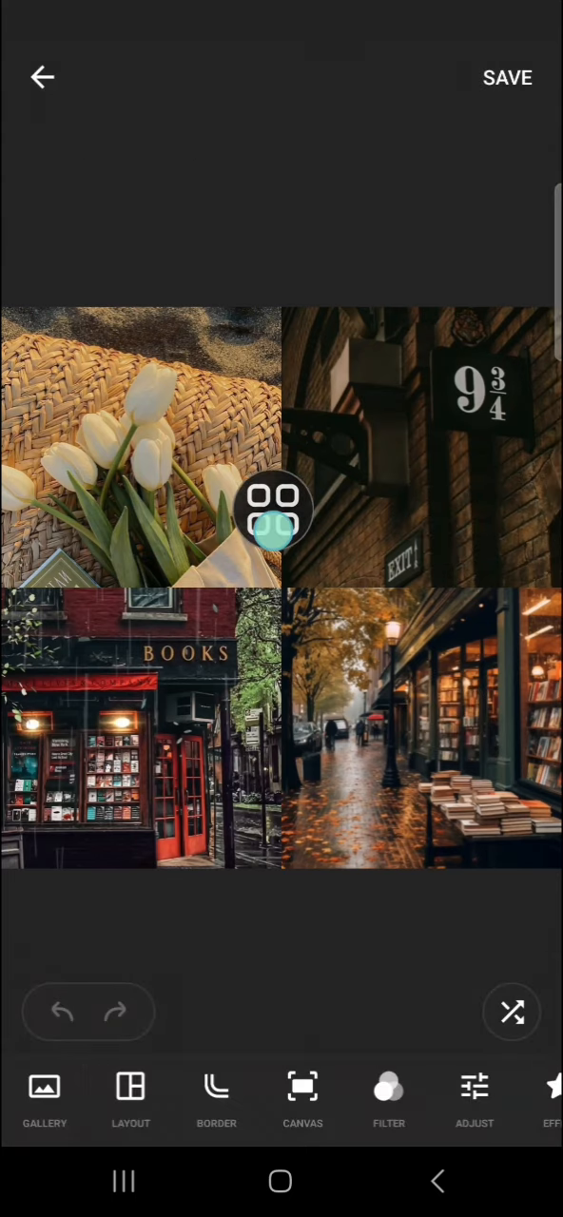
Step: Apply the third, staggered asymmetric layout so the station sign fills a tall right panel
{"action": "left_click_drag", "start_coordinate": [276, 513], "coordinate": [351, 656]}
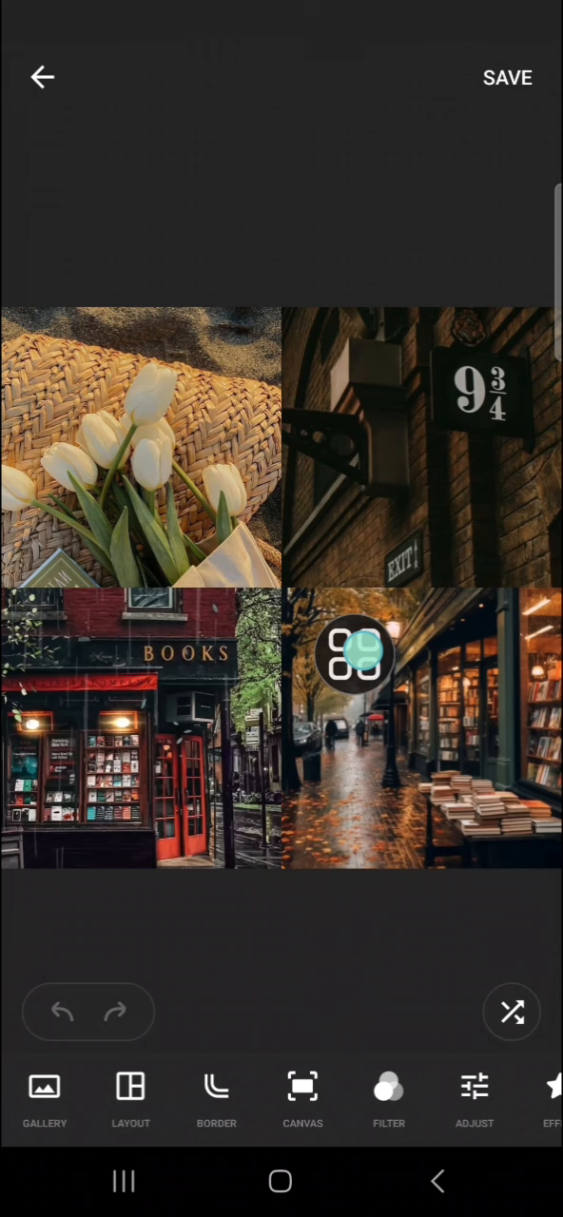
{"action": "left_click_drag", "start_coordinate": [354, 656], "coordinate": [313, 513]}
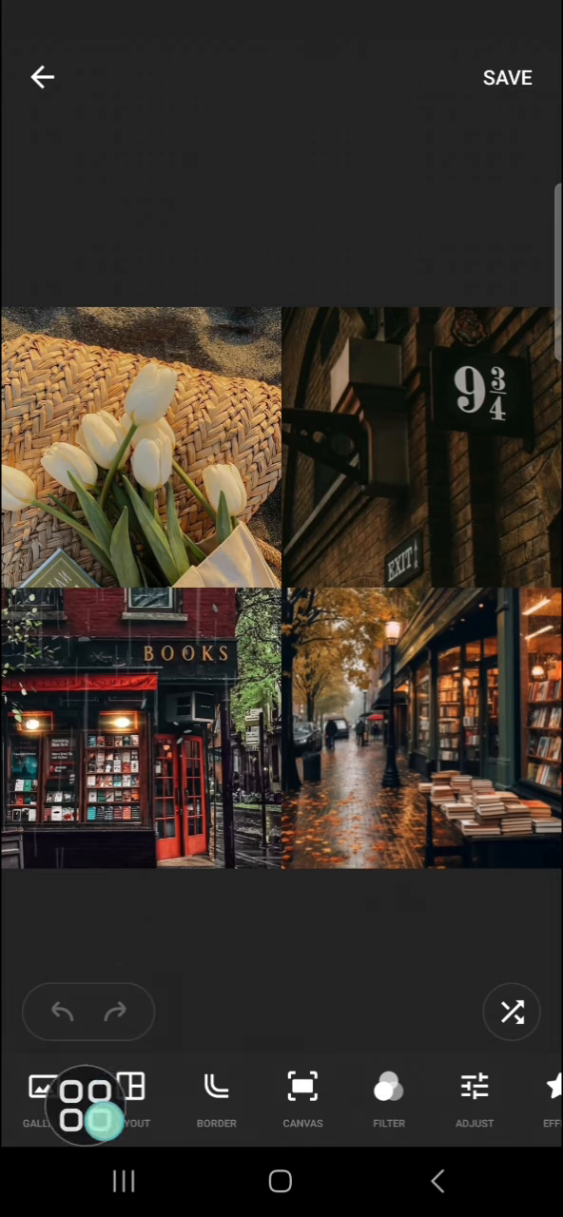
{"action": "left_click", "coordinate": [84, 1093]}
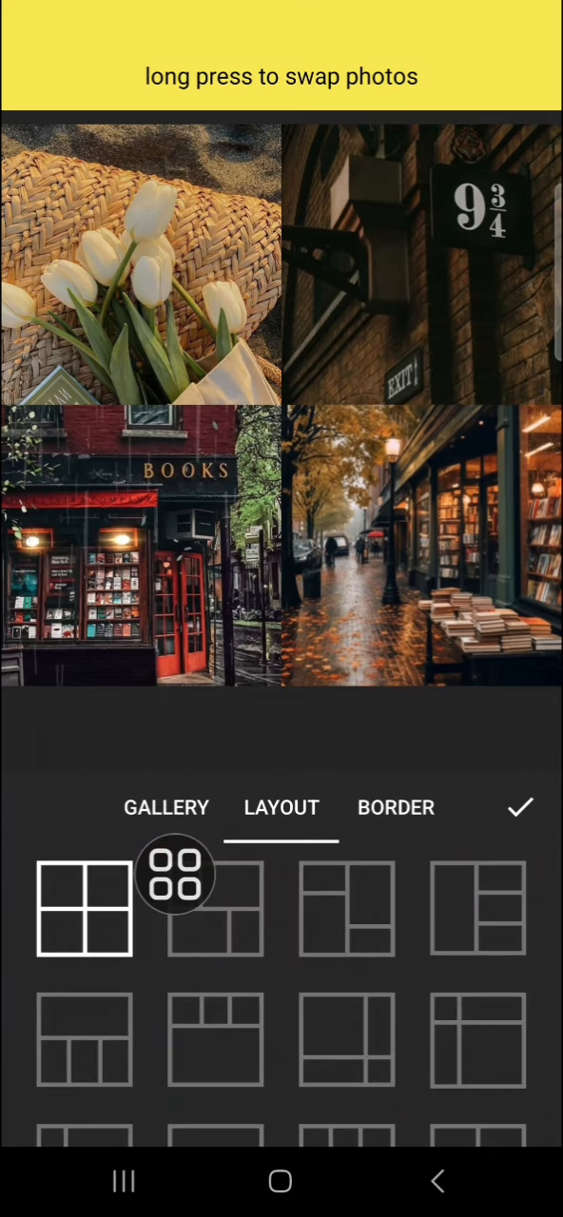
{"action": "left_click", "coordinate": [344, 915]}
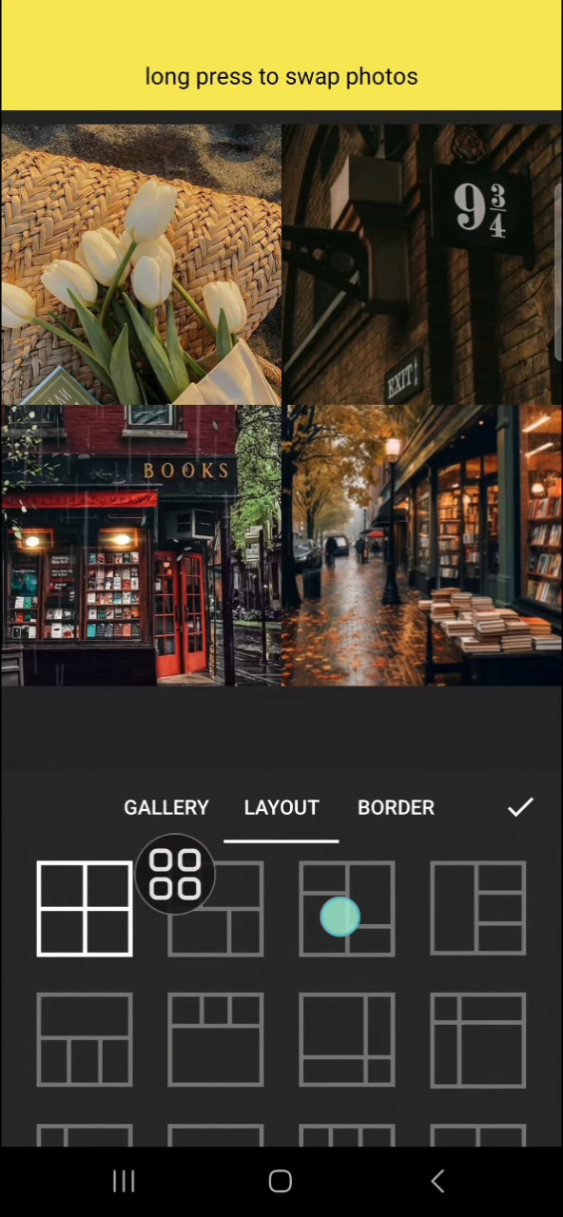
{"action": "left_click", "coordinate": [346, 908]}
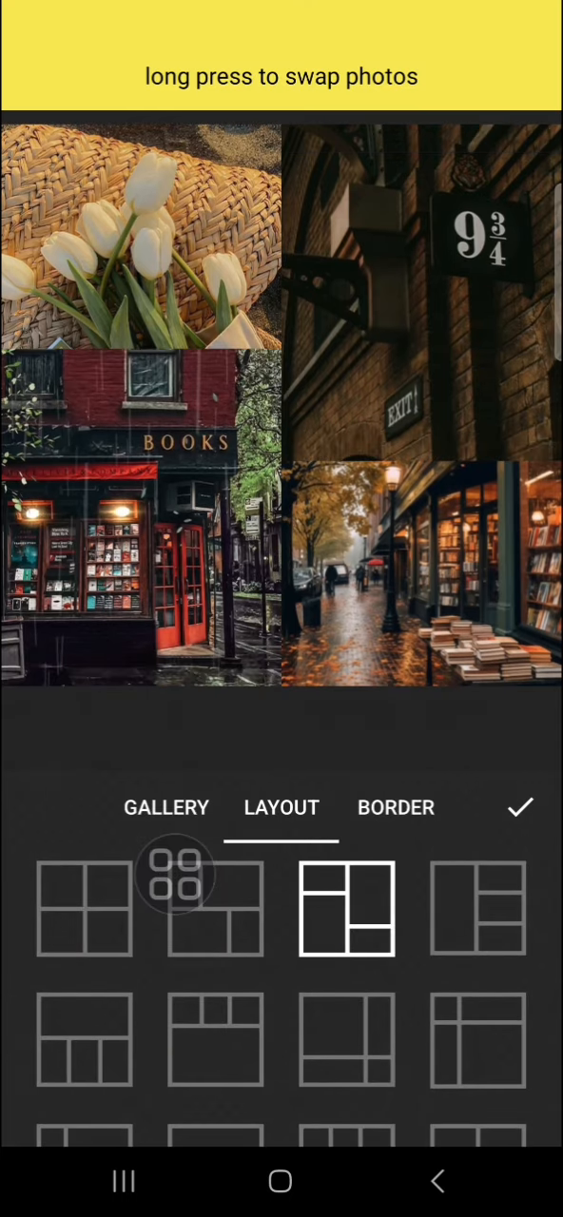
Step: Raise the outer border and inner spacing sliders to frame the photos in white, then confirm
{"action": "left_click", "coordinate": [396, 807]}
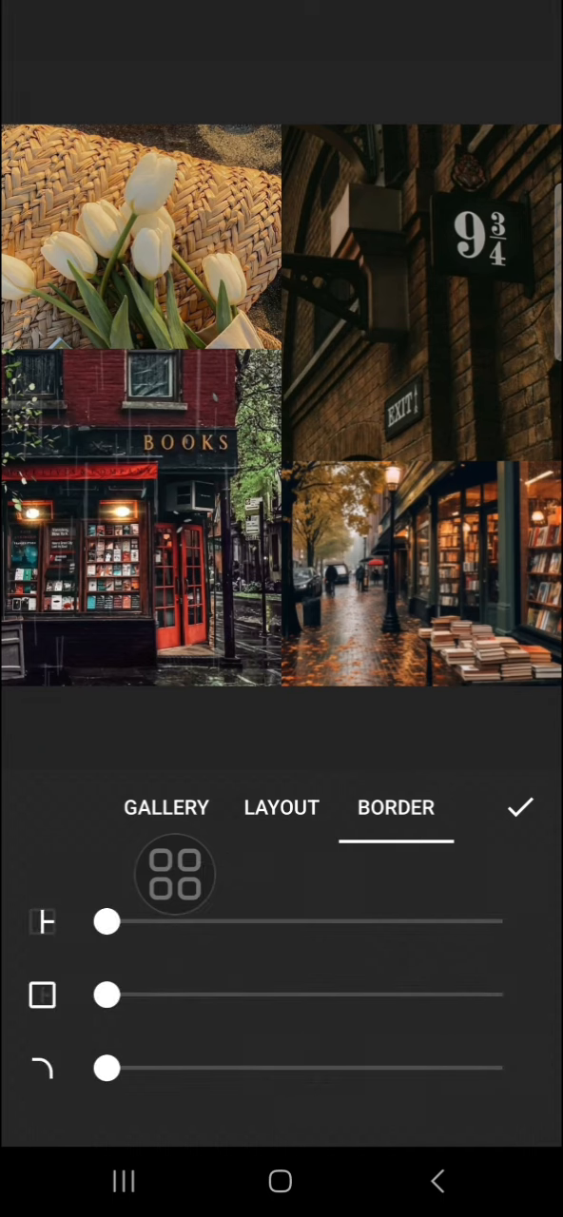
{"action": "left_click_drag", "start_coordinate": [106, 994], "coordinate": [142, 994]}
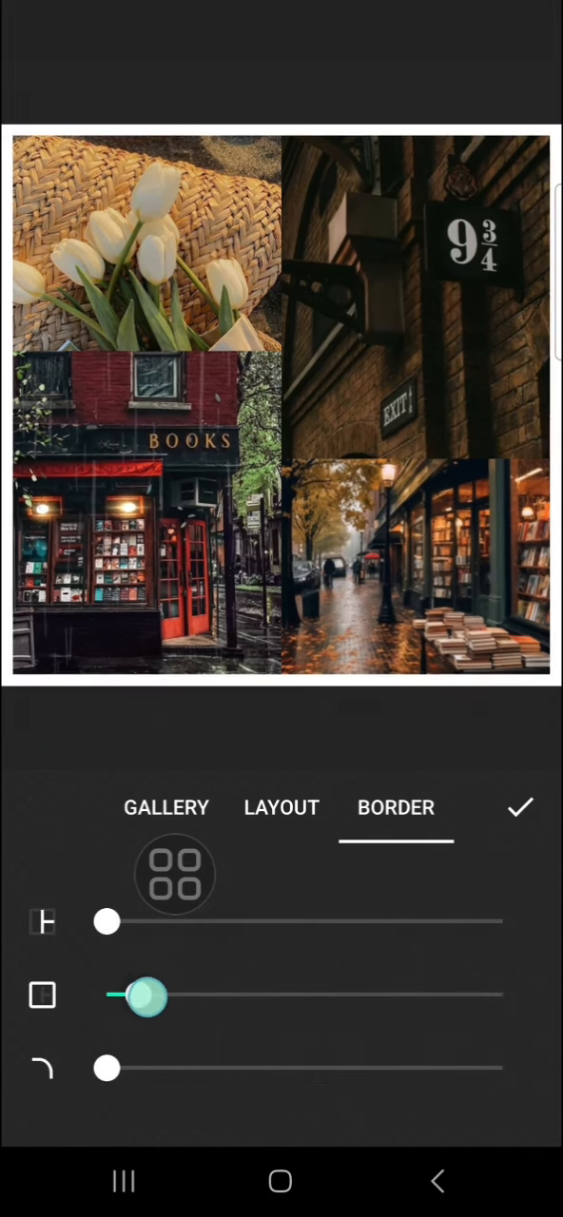
{"action": "left_click_drag", "start_coordinate": [106, 920], "coordinate": [159, 920]}
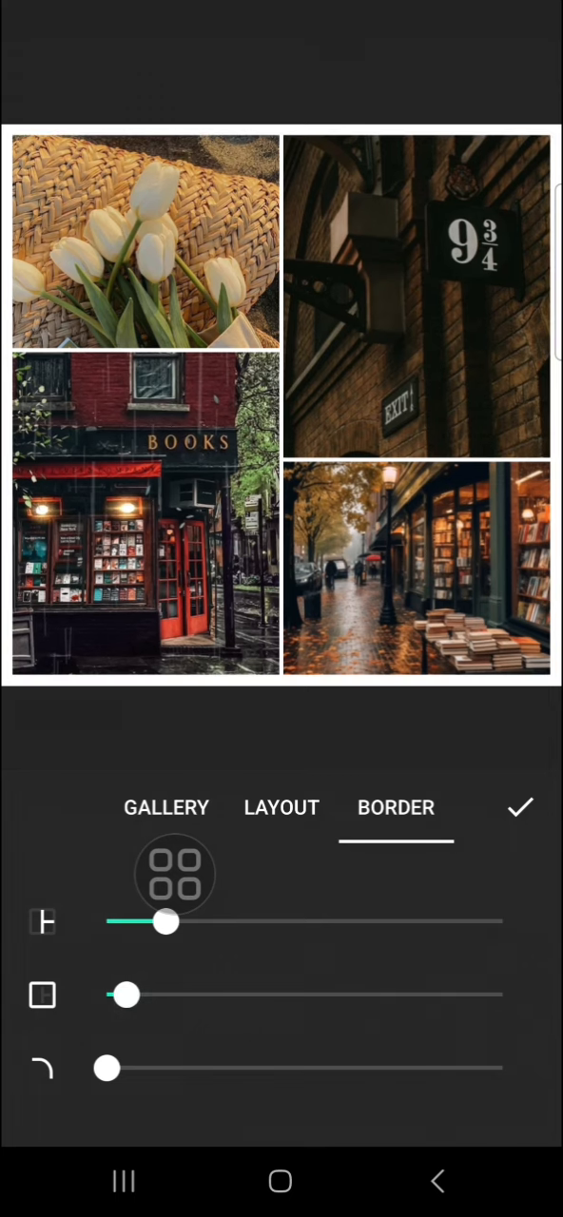
{"action": "left_click_drag", "start_coordinate": [124, 994], "coordinate": [142, 994]}
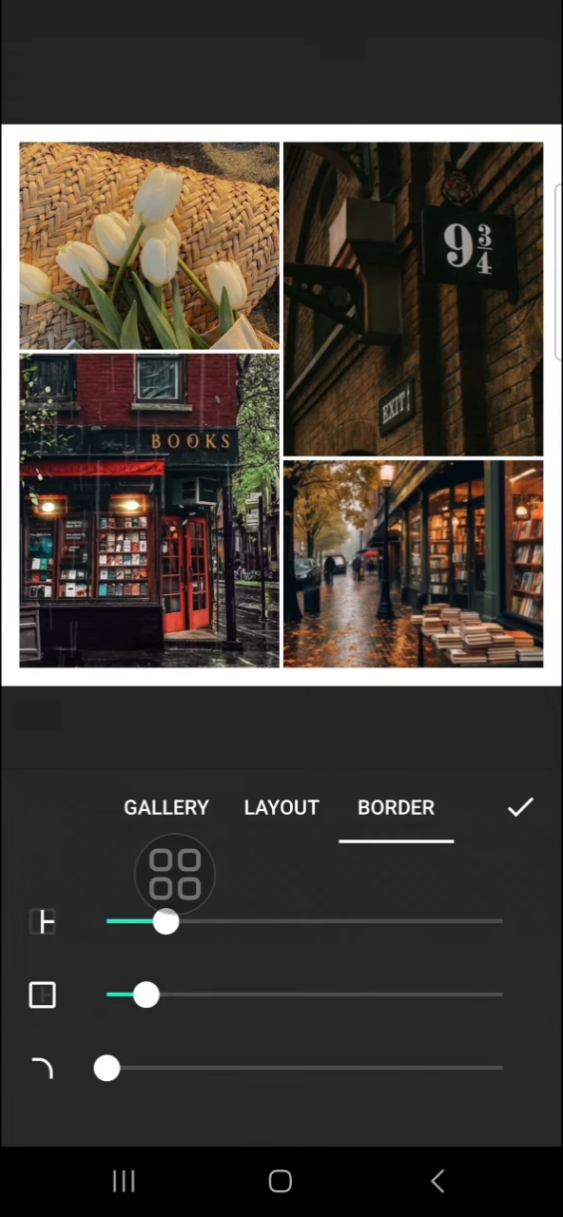
{"action": "left_click", "coordinate": [519, 807]}
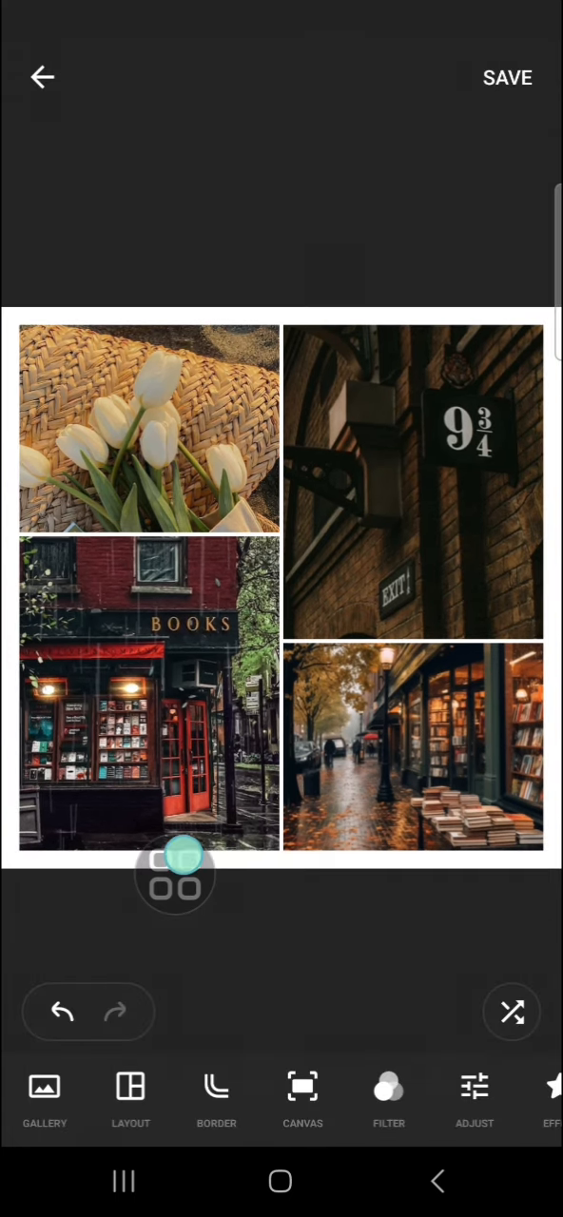
{"action": "left_click_drag", "start_coordinate": [176, 875], "coordinate": [494, 266]}
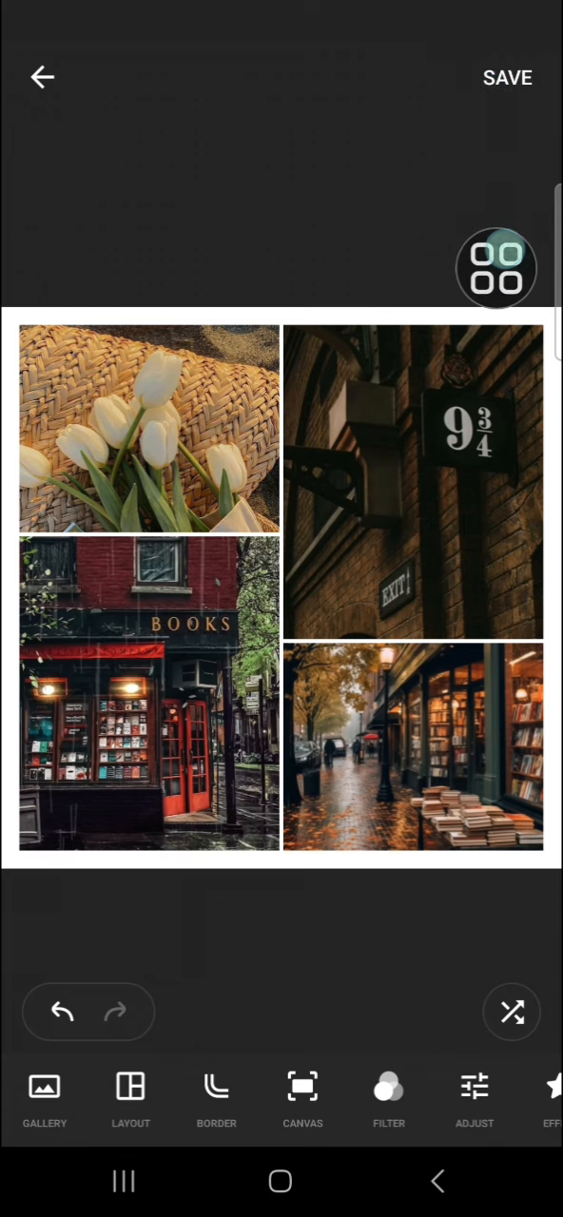